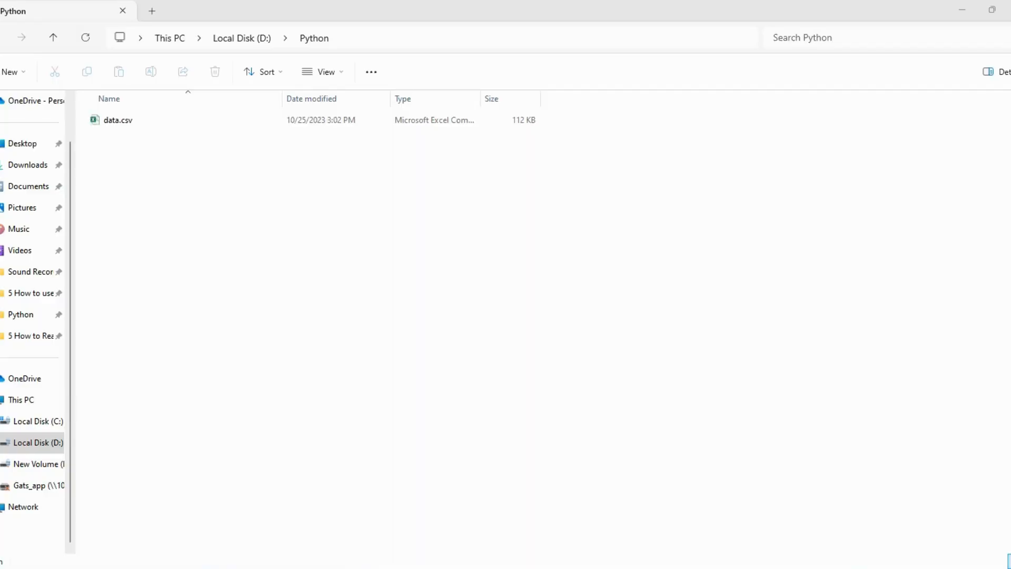
# - Open data.csv from D:\Python in File Explorer to preview its contents
pyautogui.doubleClick(117, 120)
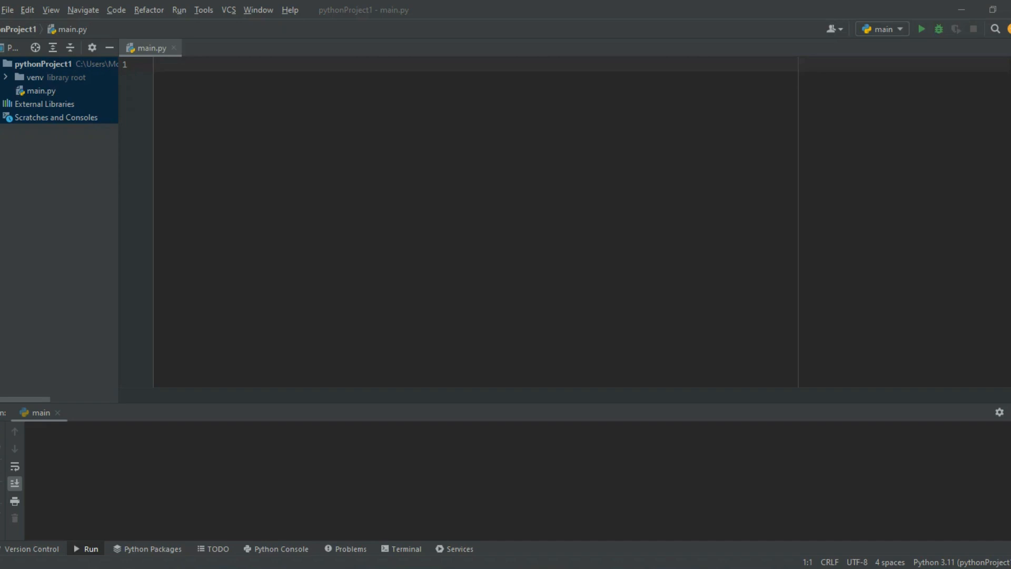
# - Write lines importing pandas and reading D:\Python\data.csv into df via read_csv
pyautogui.click(202, 79)
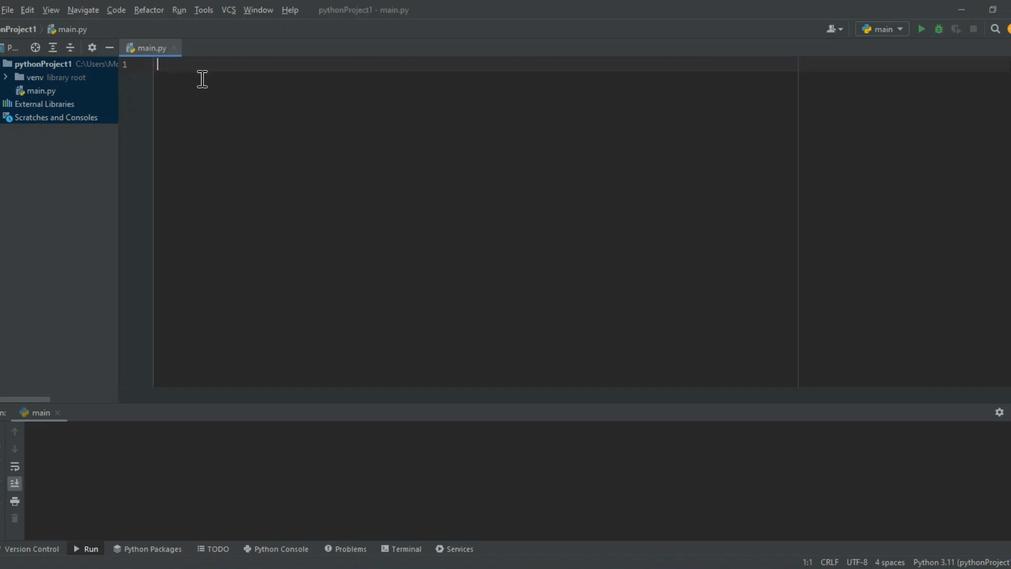
pyautogui.write('import pandas as pd')
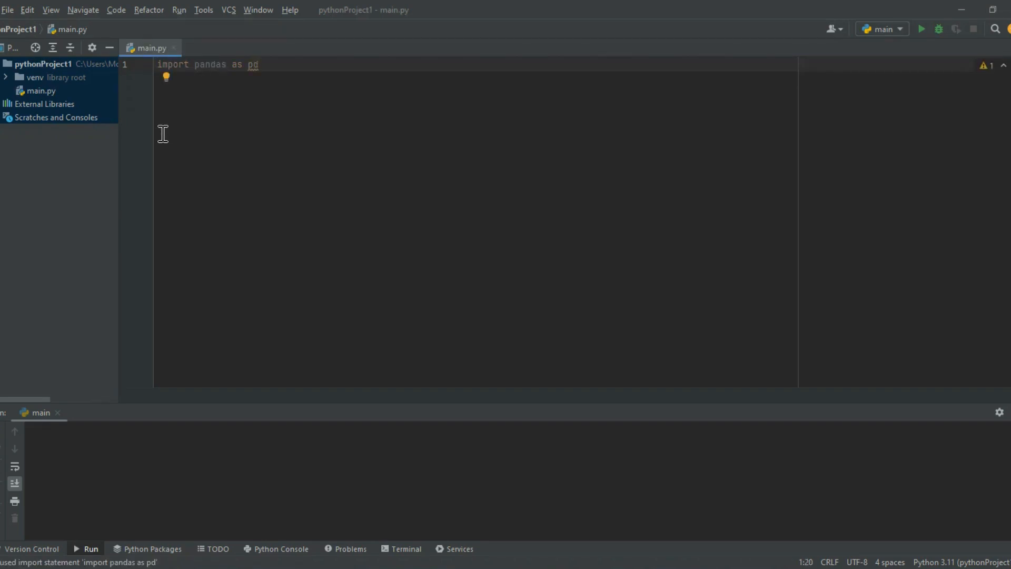
pyautogui.press('enter')
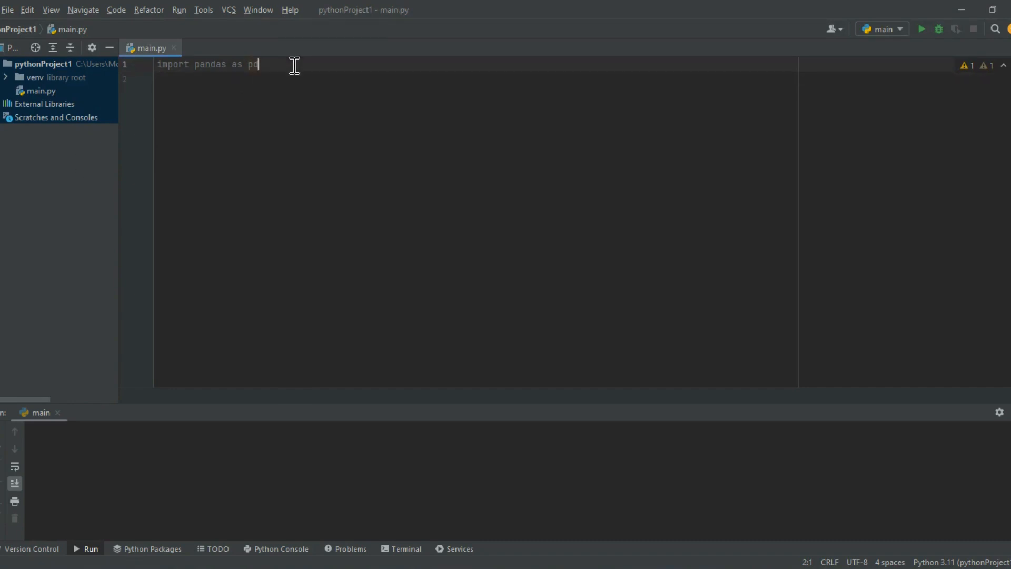
pyautogui.write("file_path = r'D:\\Python\\data.csv'")
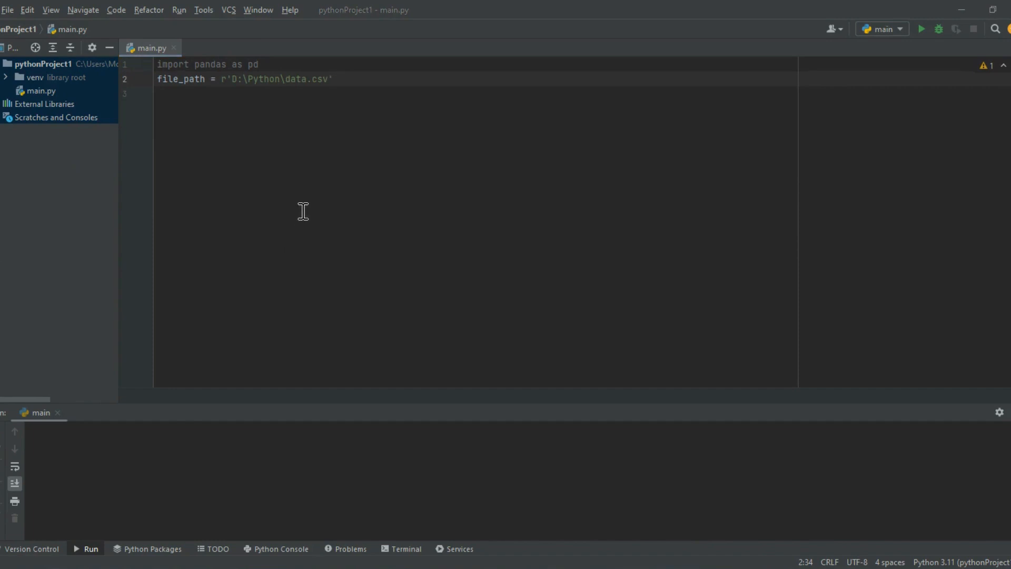
pyautogui.write('df = pd.read_csv(file_path)')
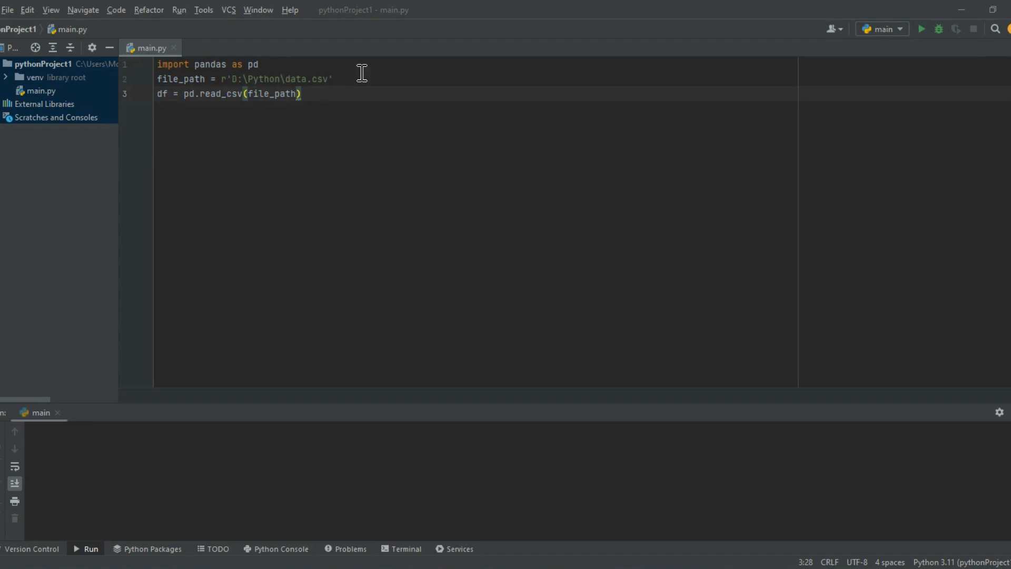
# - Add df_sorted = df.sort_values(by='Age') and print(df_sorted)
pyautogui.write("df_sorted = df.sort_values(by='Age')")
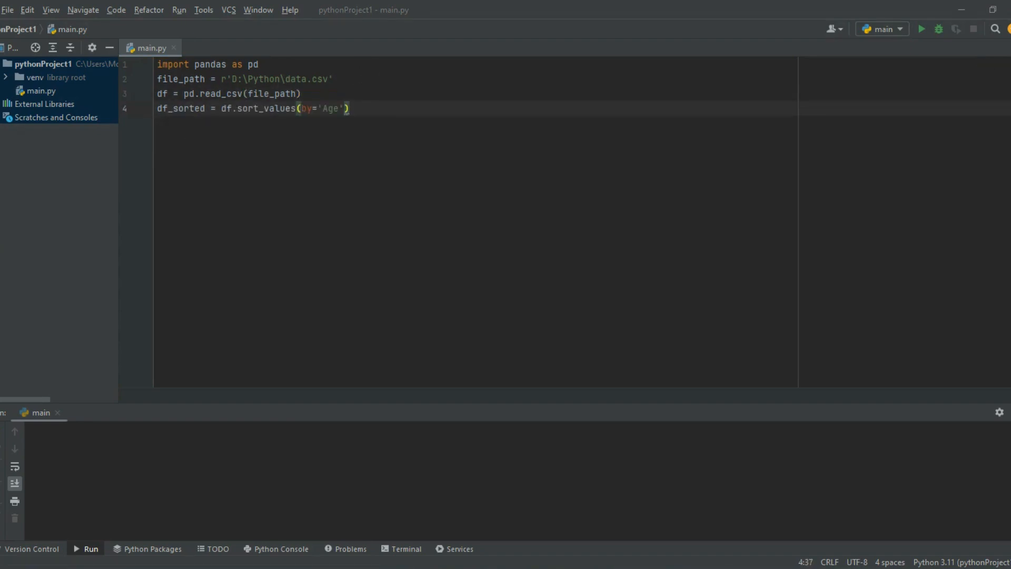
pyautogui.press('enter')
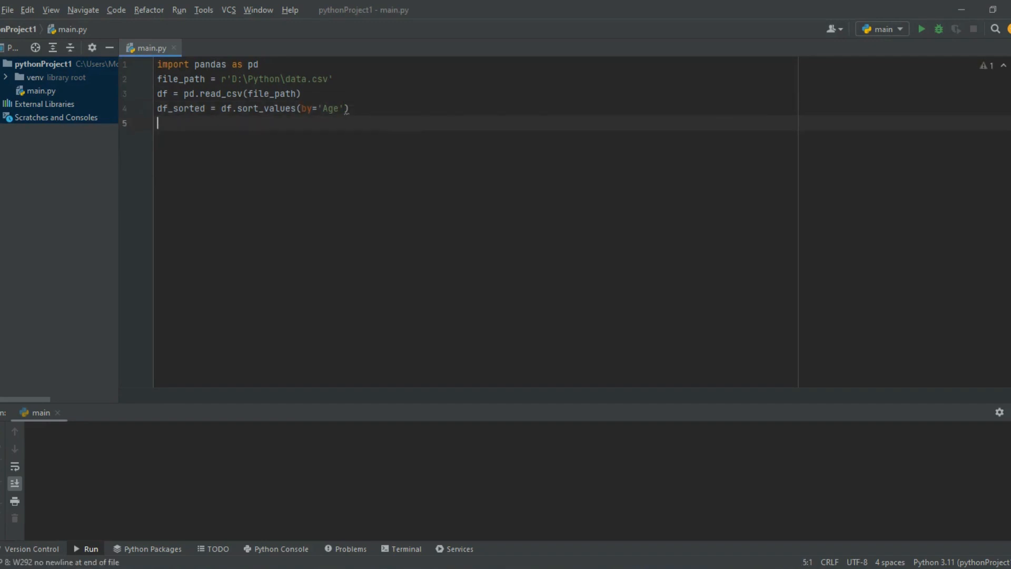
pyautogui.write('print(df_sorted)')
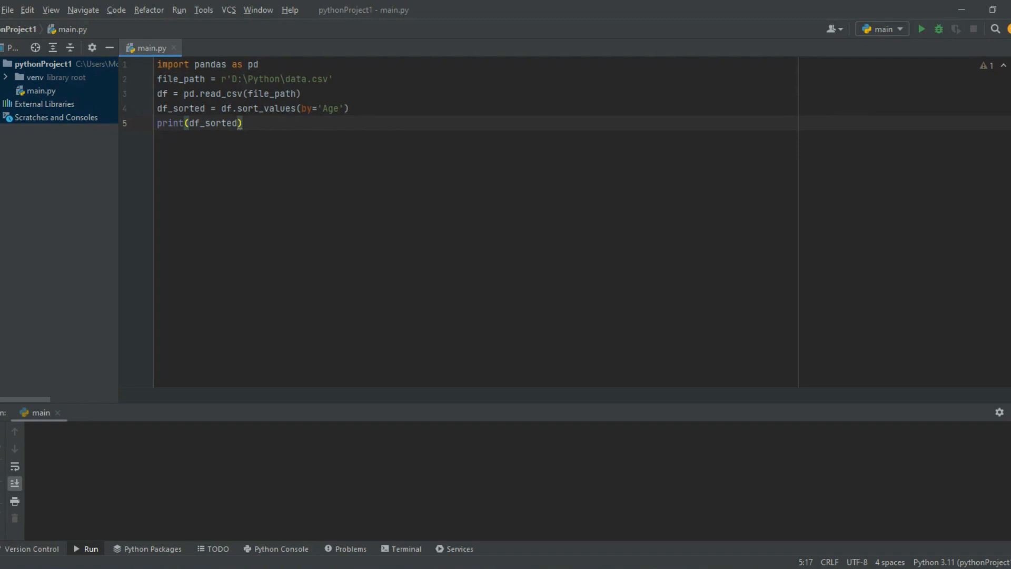
pyautogui.moveTo(256, 114)
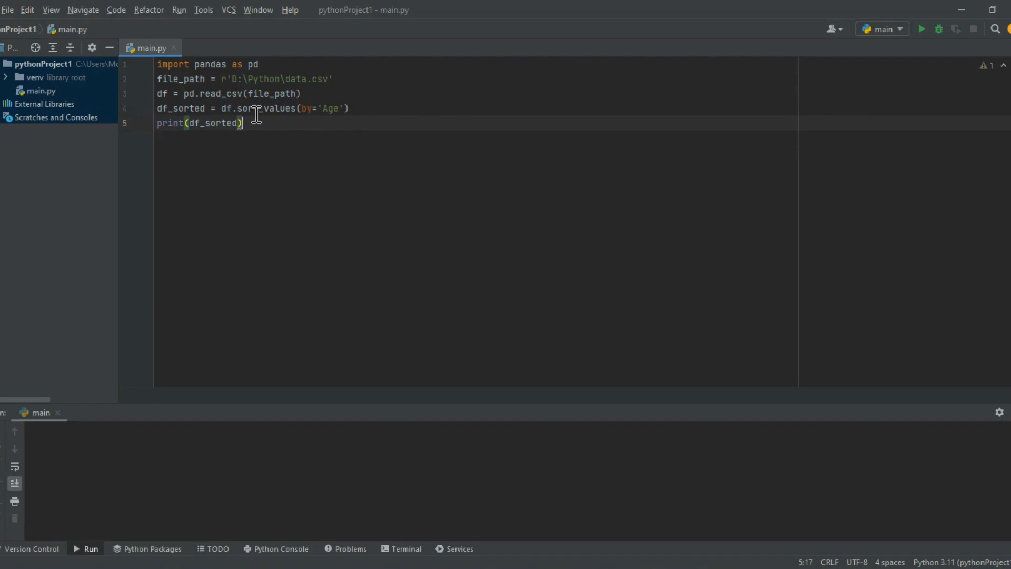
pyautogui.moveTo(364, 159)
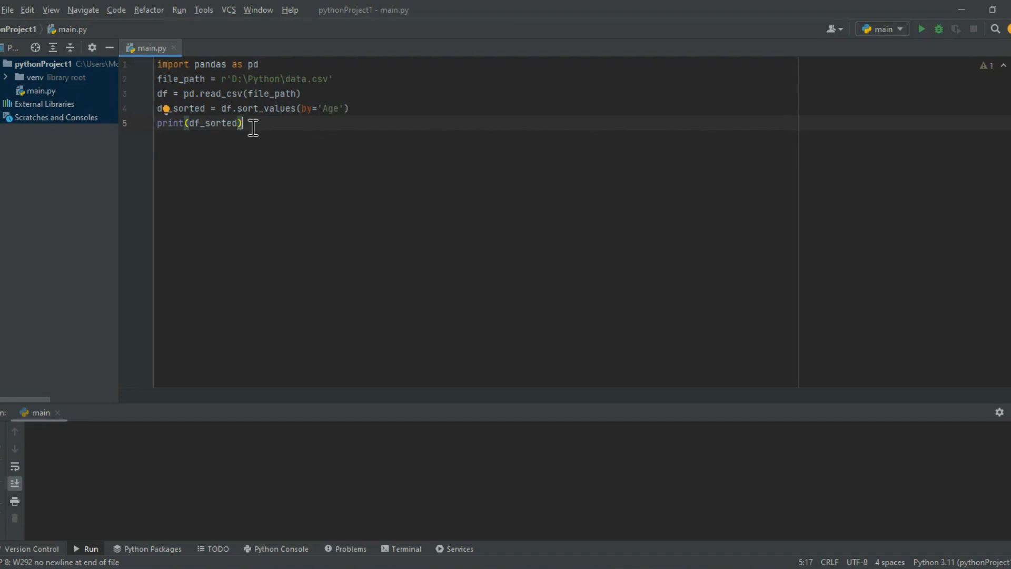
pyautogui.moveTo(580, 127)
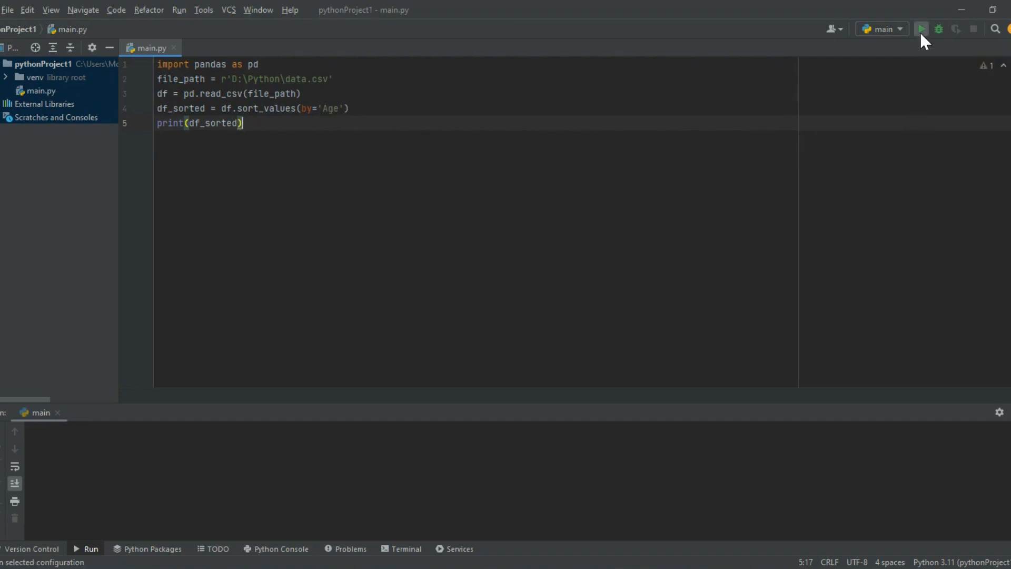
# - Run main.py so the 1000 rows print sorted by Age ascending
pyautogui.click(922, 29)
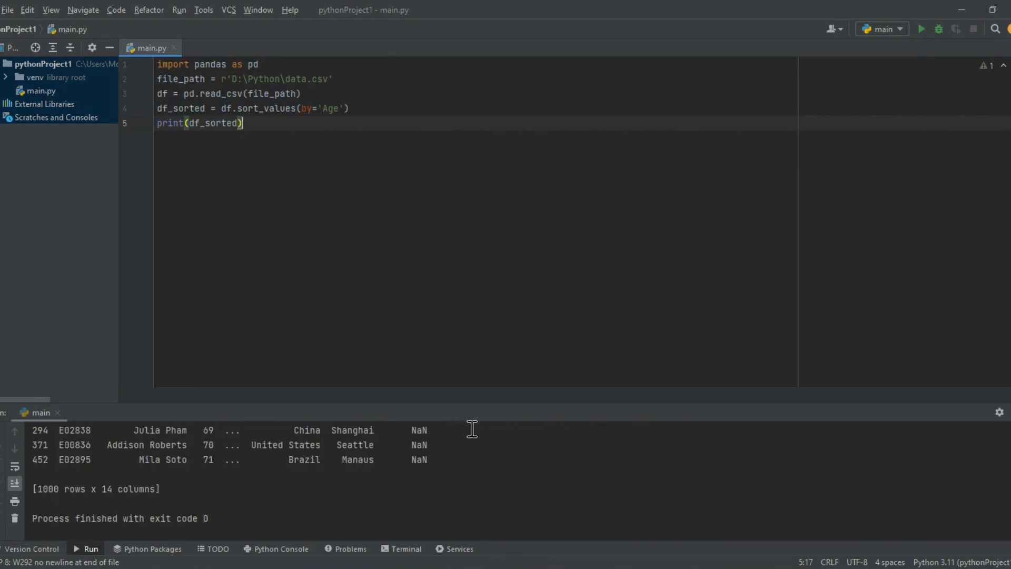
pyautogui.moveTo(505, 428)
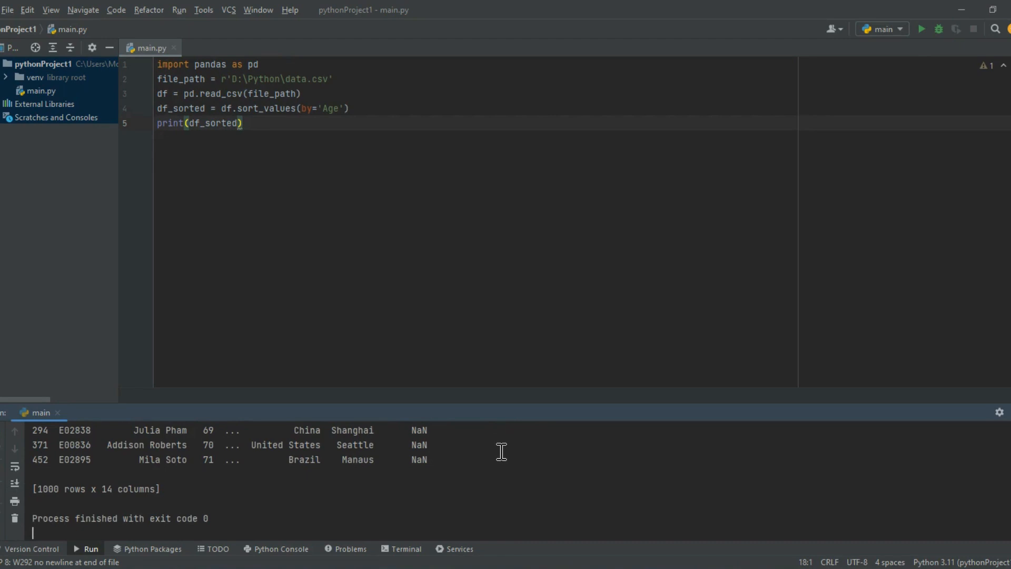
pyautogui.click(922, 29)
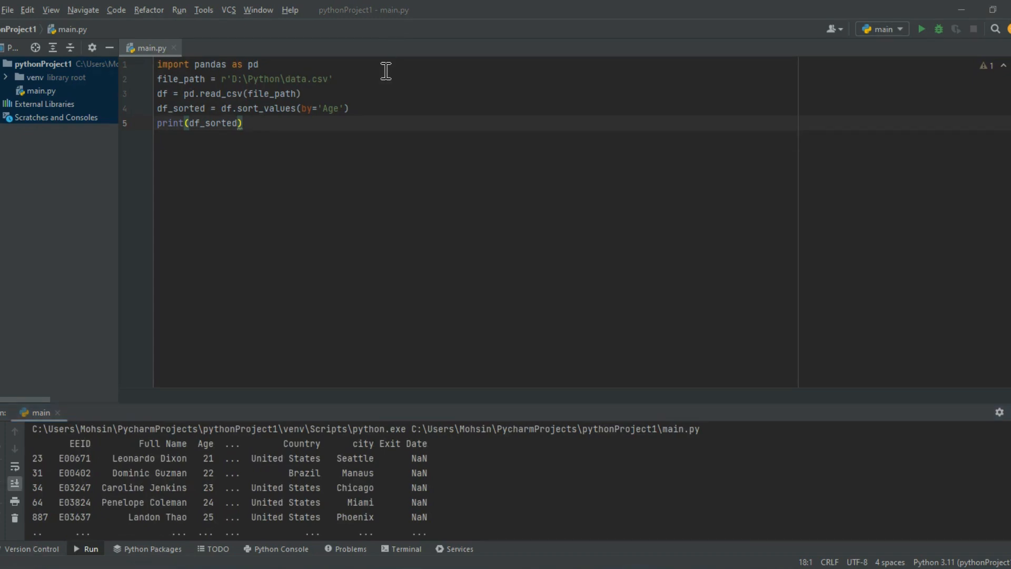
# - Change the sort to sort_values('Age', ascending=False) and rerun the script
pyautogui.click(345, 108)
pyautogui.write(', ascending=False')
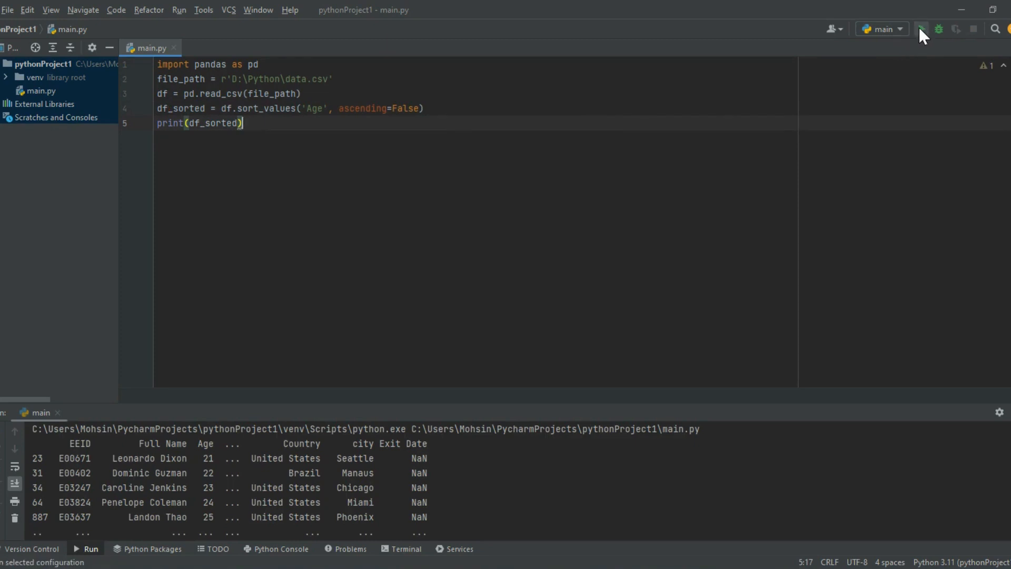
pyautogui.click(922, 29)
pyautogui.write('df.to_csv(output, index=False)')
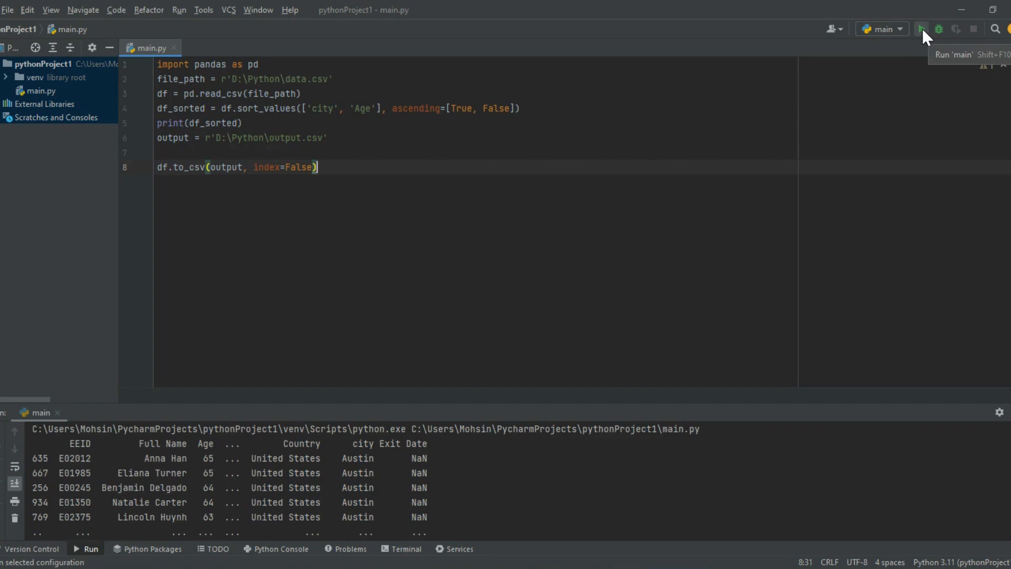
# - Sort by ['city', 'Age'] with ascending=[True, False] and rerun so Austin's oldest print first
pyautogui.click(921, 29)
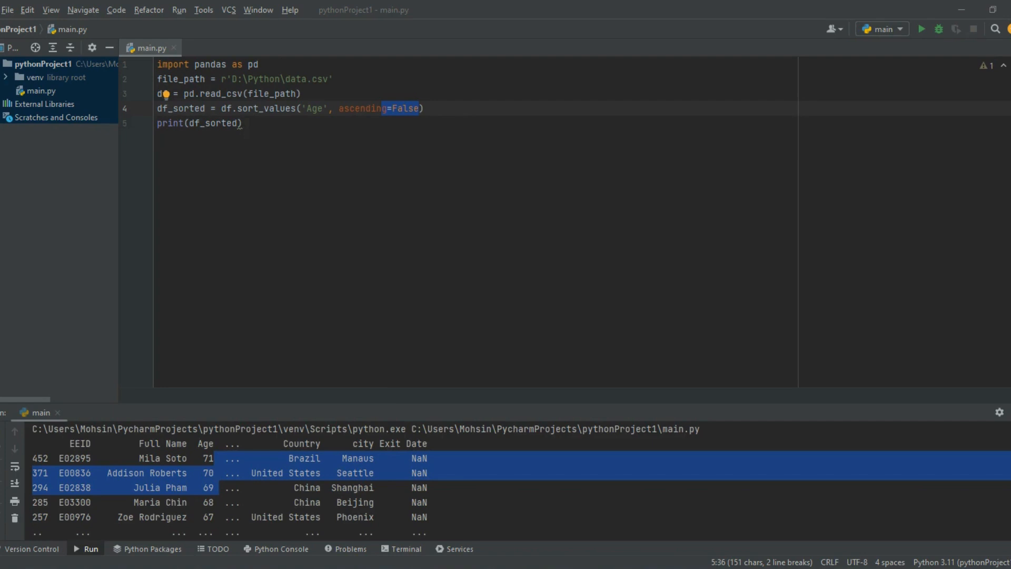
pyautogui.write("['city', 'Age'], ascending=[True, False]")
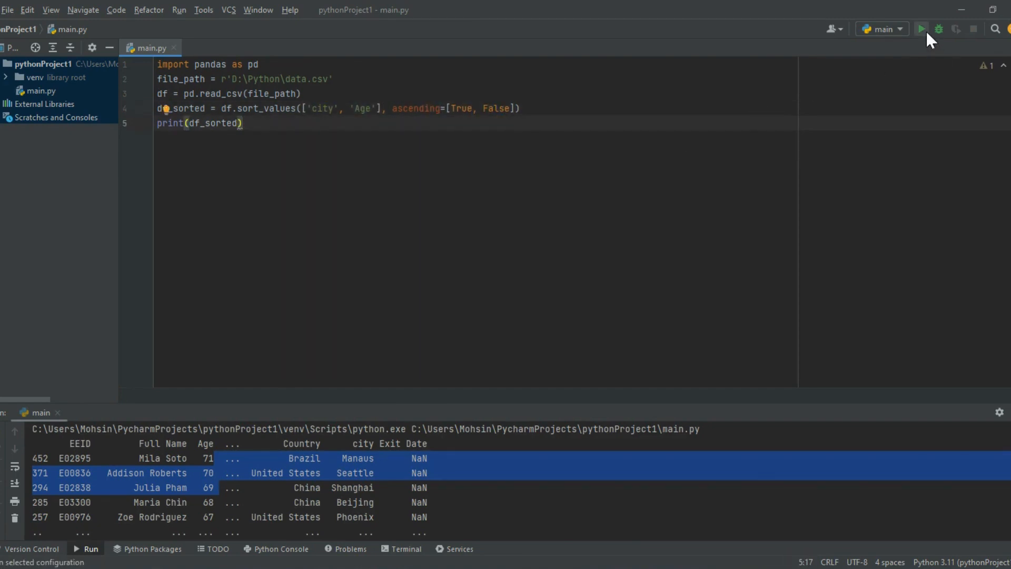
pyautogui.click(922, 29)
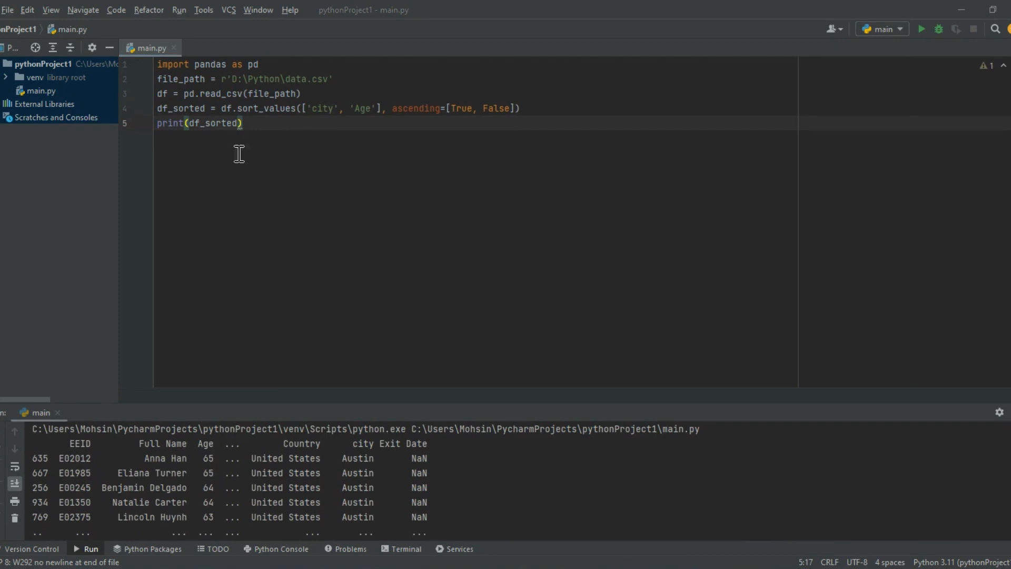
# - Add output = r'D:\Python\output.csv' with df.to_csv and run to write the file
pyautogui.write("output = r'D:\\Python\\output.csv'")
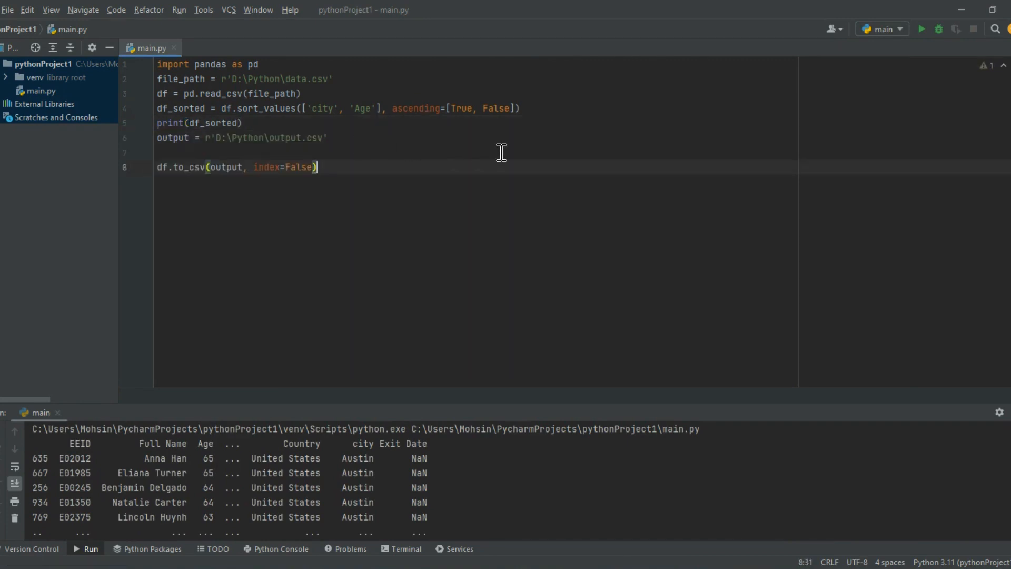
pyautogui.moveTo(922, 30)
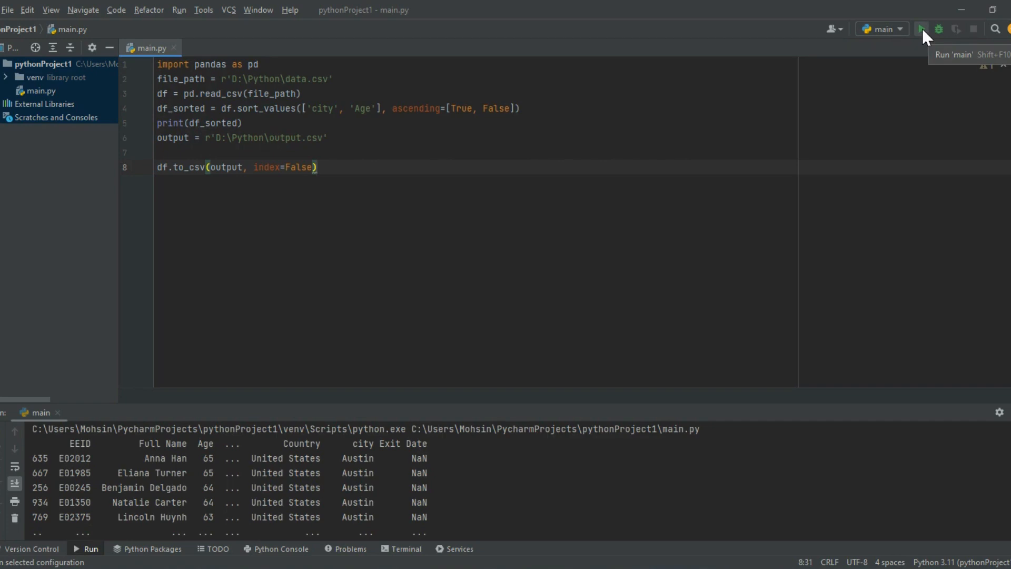
pyautogui.click(922, 29)
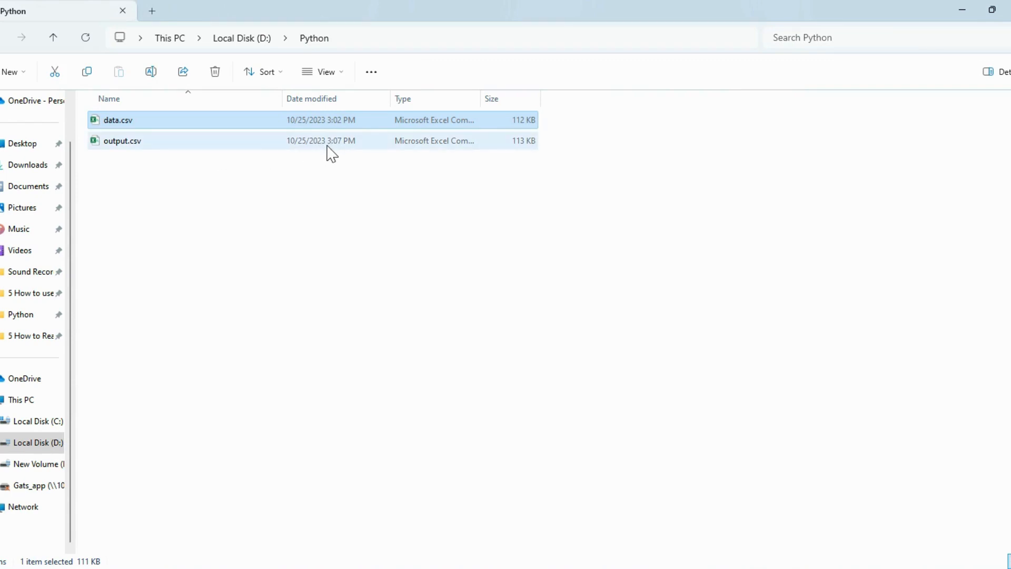
# - Open the newly created output.csv from the Python folder in Excel
pyautogui.click(122, 140)
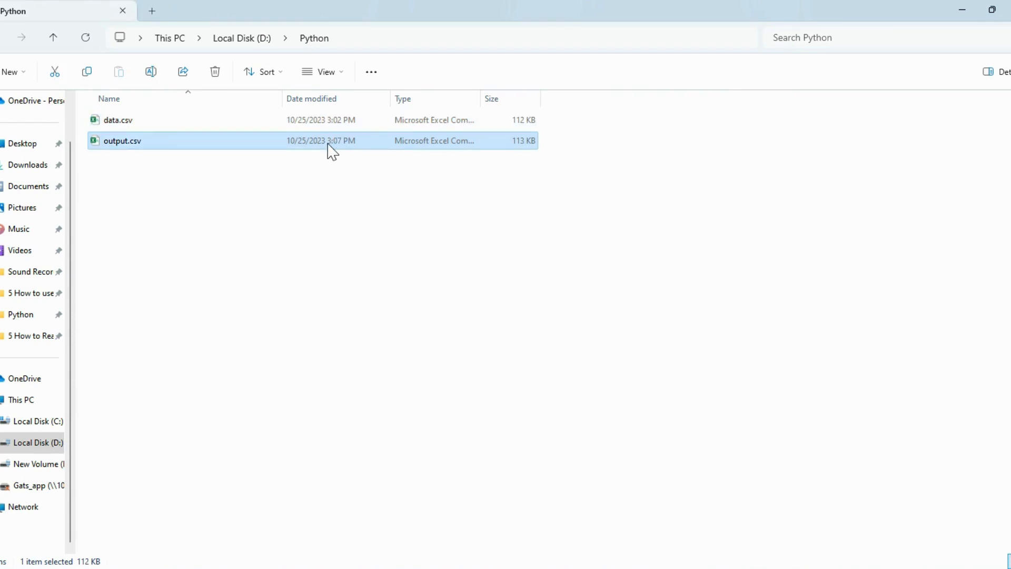
pyautogui.doubleClick(122, 140)
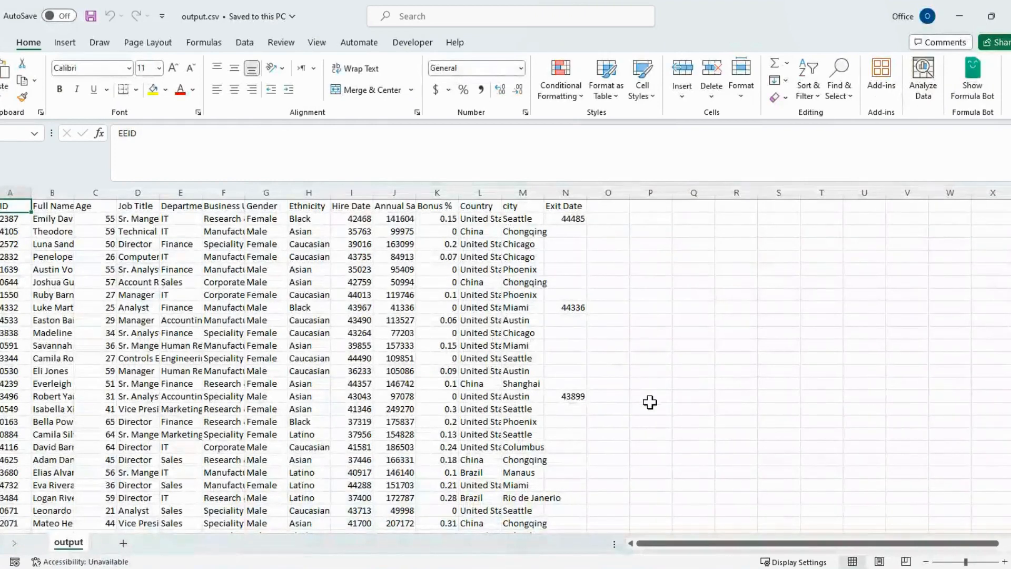
# - Scroll through the exported rows of output.csv in Excel
pyautogui.scroll(-3)
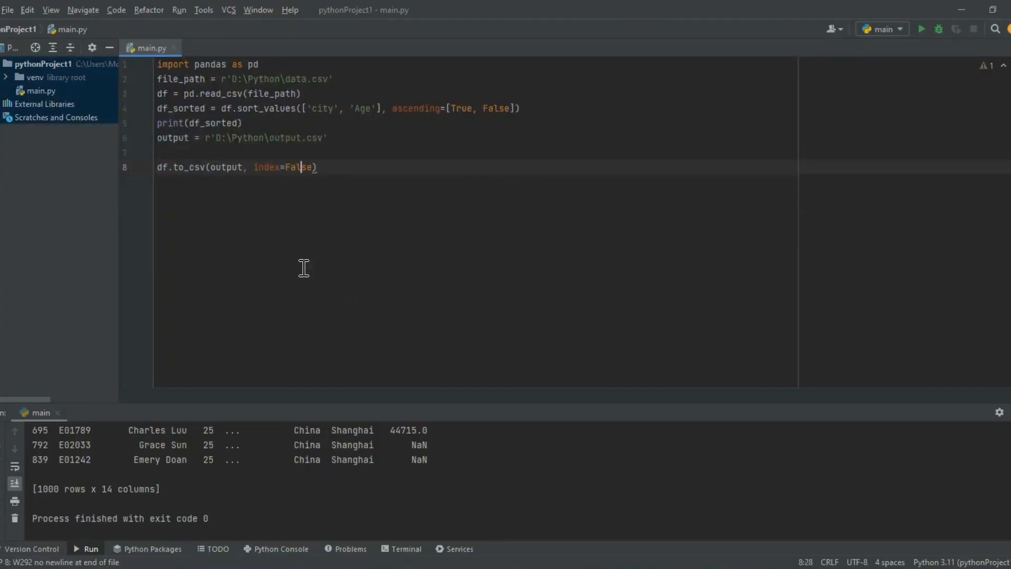
pyautogui.moveTo(427, 251)
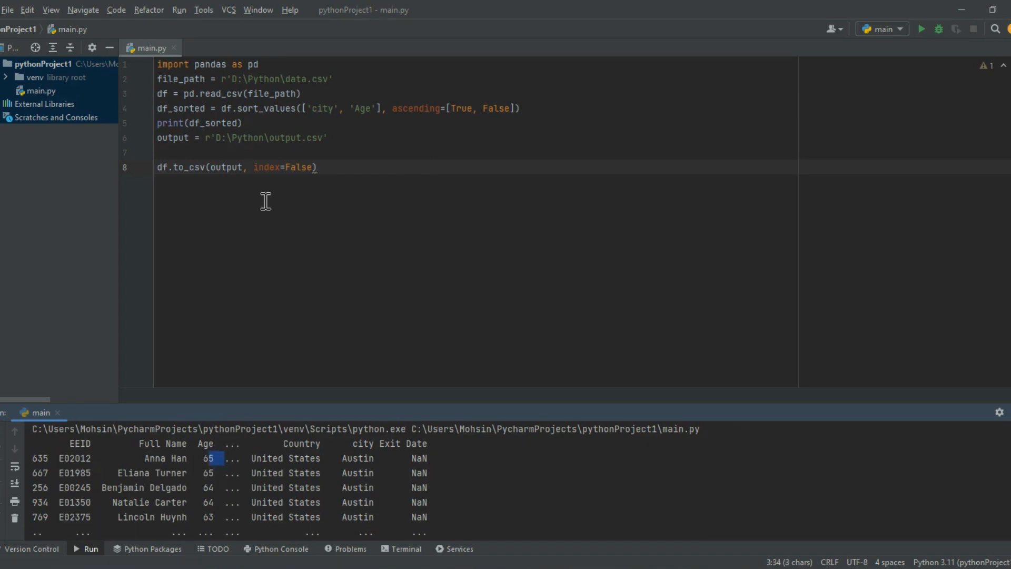
pyautogui.scroll(-3)
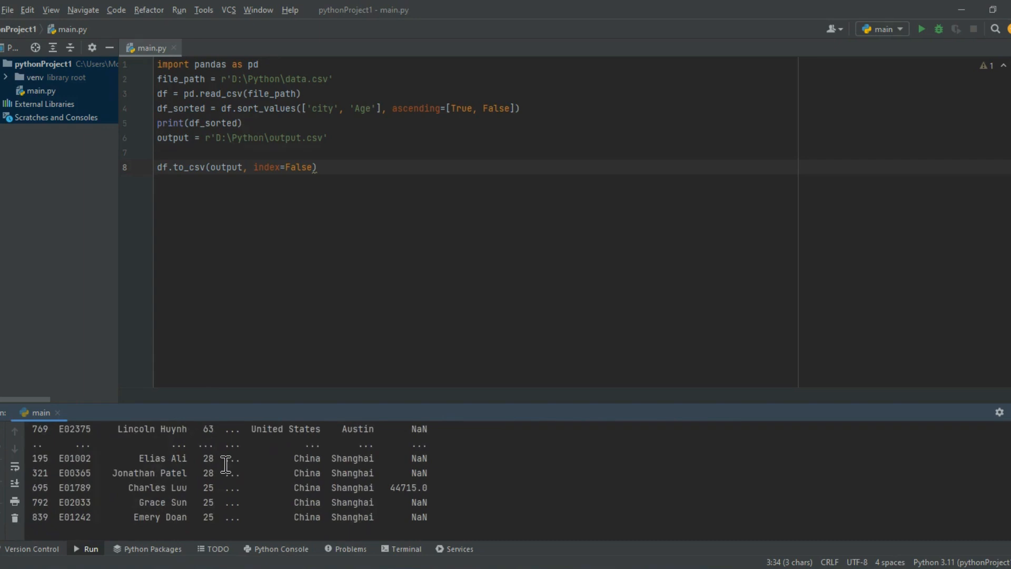